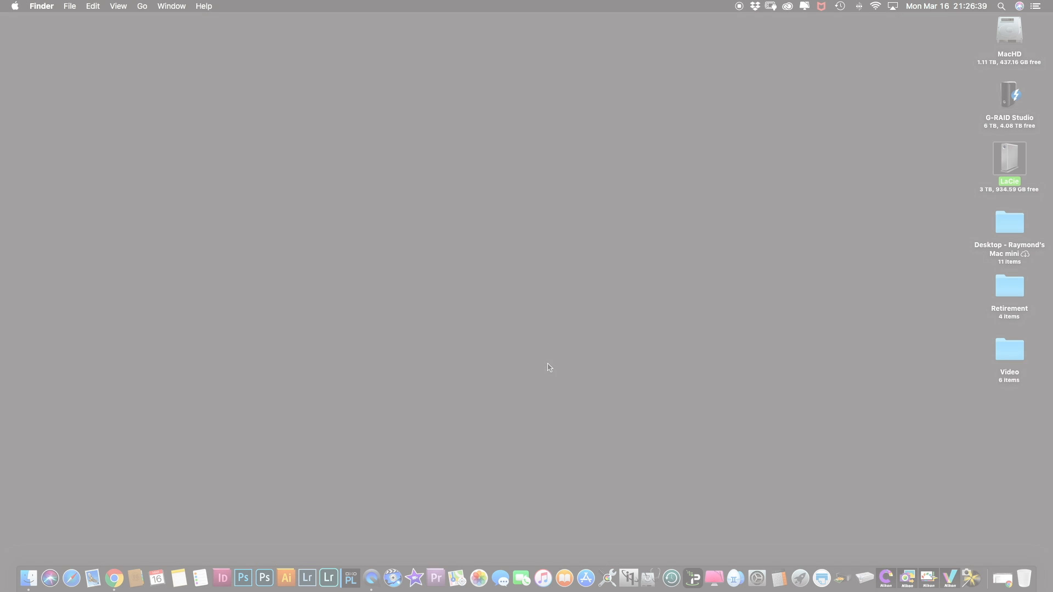
Launch Lightroom Classic from the Dock and view the list of recent catalogs
{"action": "left_click", "coordinate": [328, 577]}
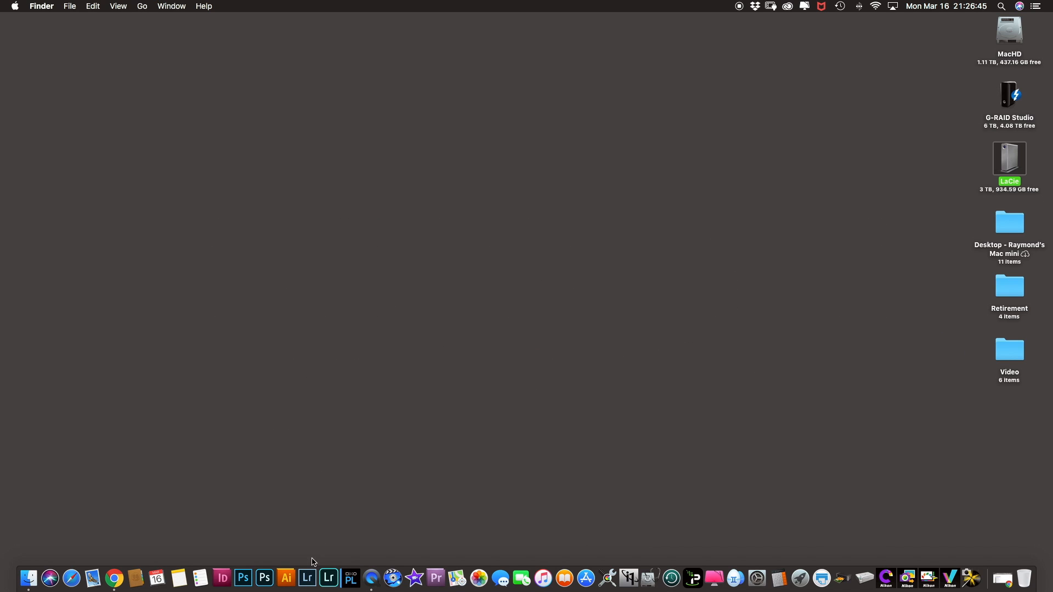
{"action": "left_click", "coordinate": [329, 578]}
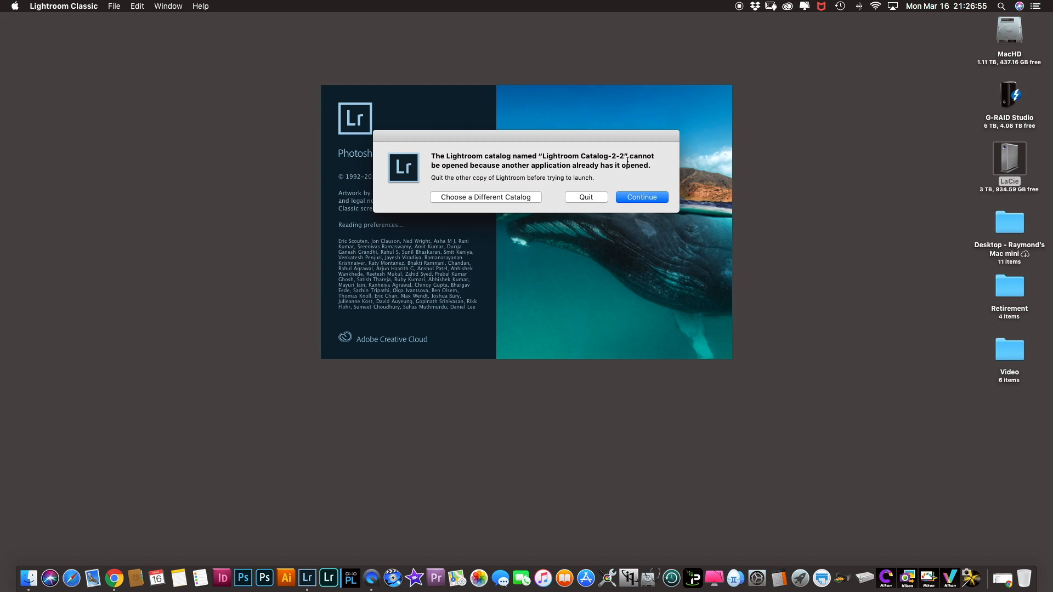
{"action": "mouse_move", "coordinate": [581, 177]}
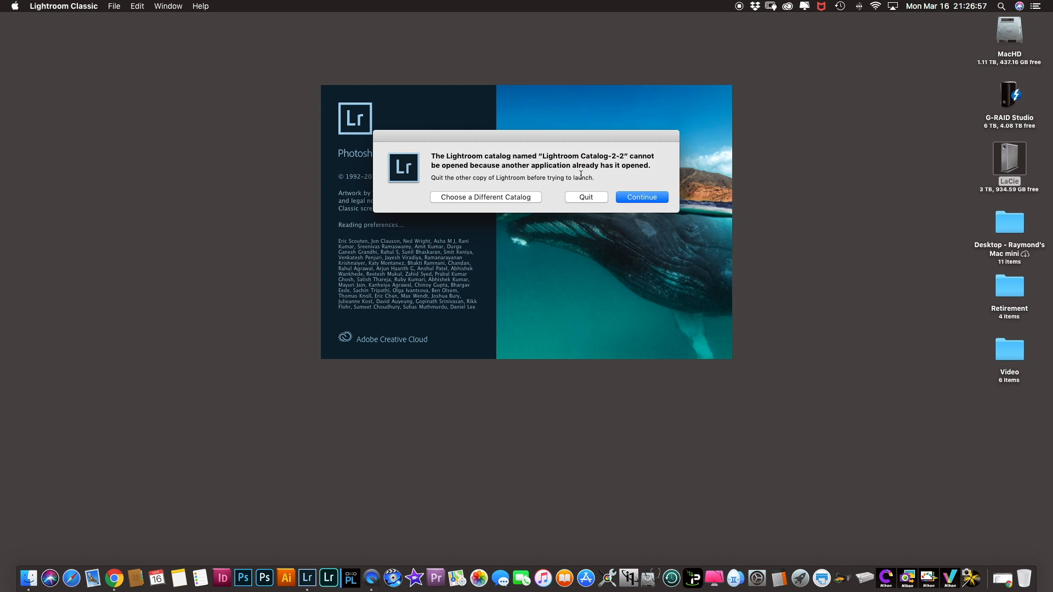
{"action": "mouse_move", "coordinate": [612, 176]}
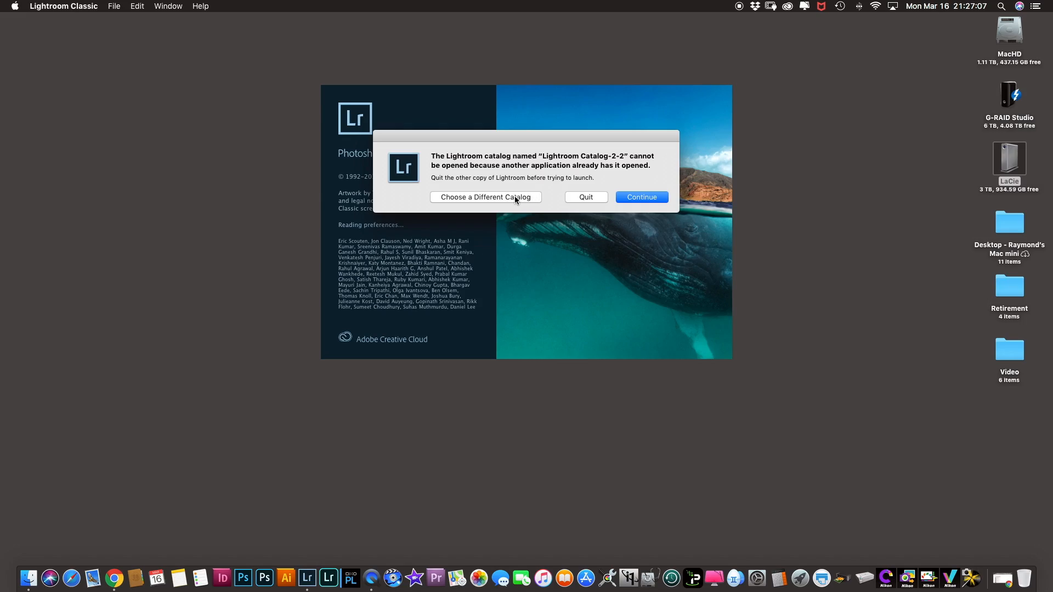
{"action": "left_click", "coordinate": [485, 198]}
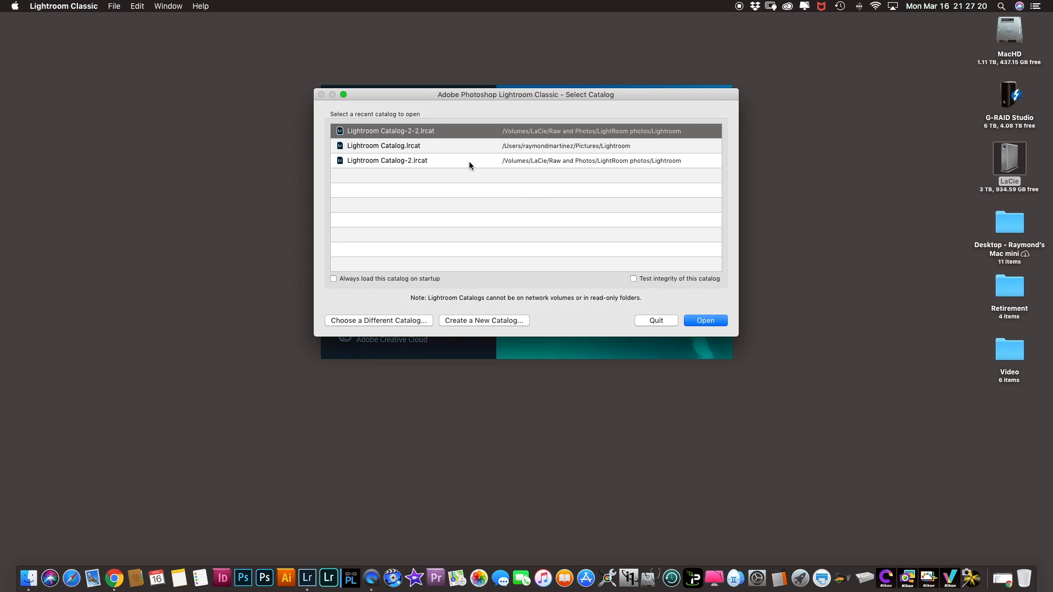
{"action": "mouse_move", "coordinate": [401, 177]}
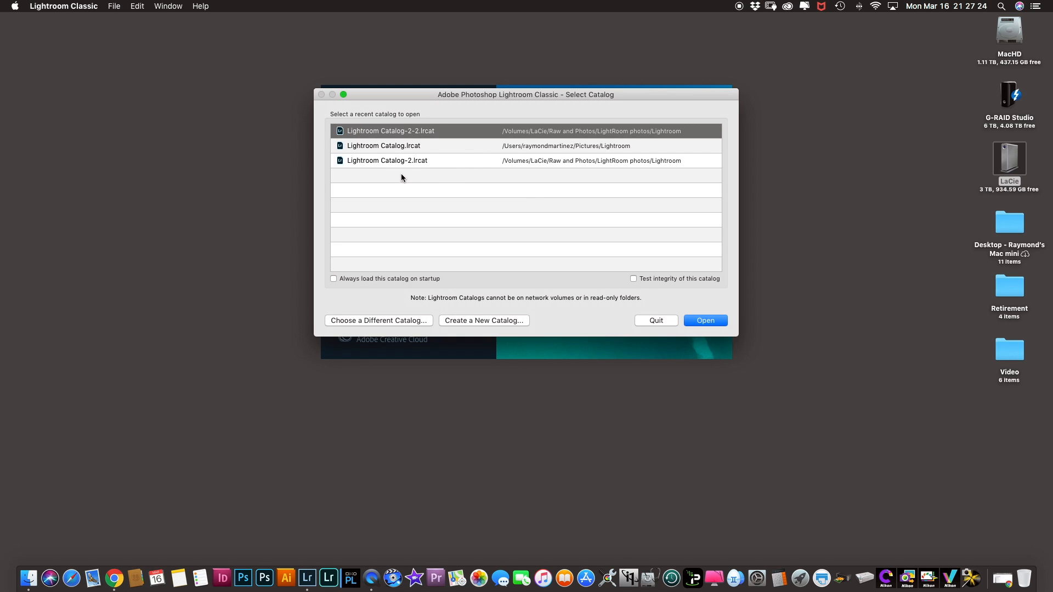
{"action": "mouse_move", "coordinate": [593, 198]}
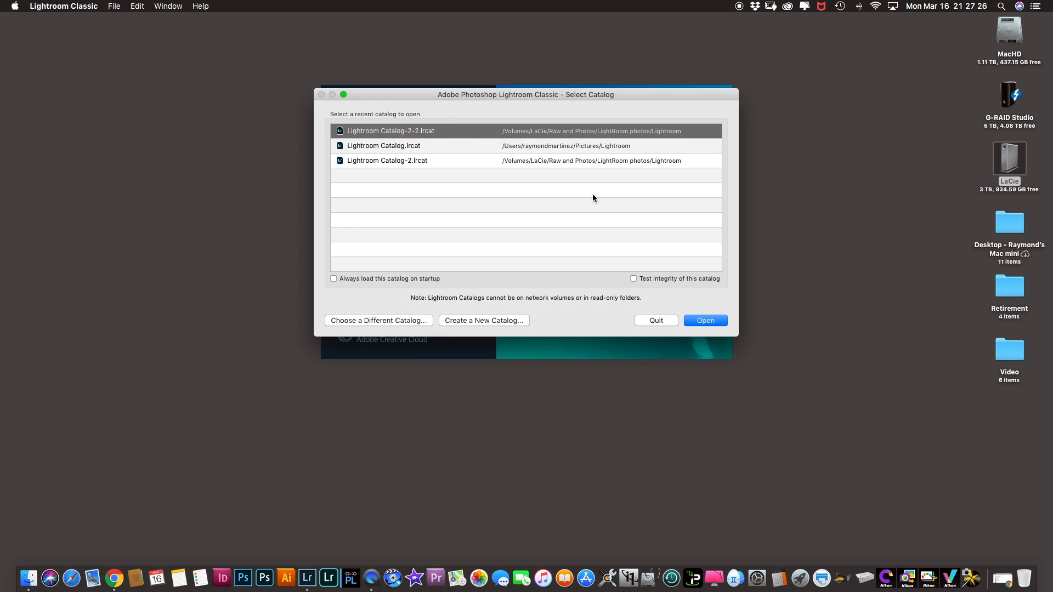
Dismiss the catalog list and quit from the 'opened by another application' warning for Catalog-2-2
{"action": "left_click", "coordinate": [705, 321]}
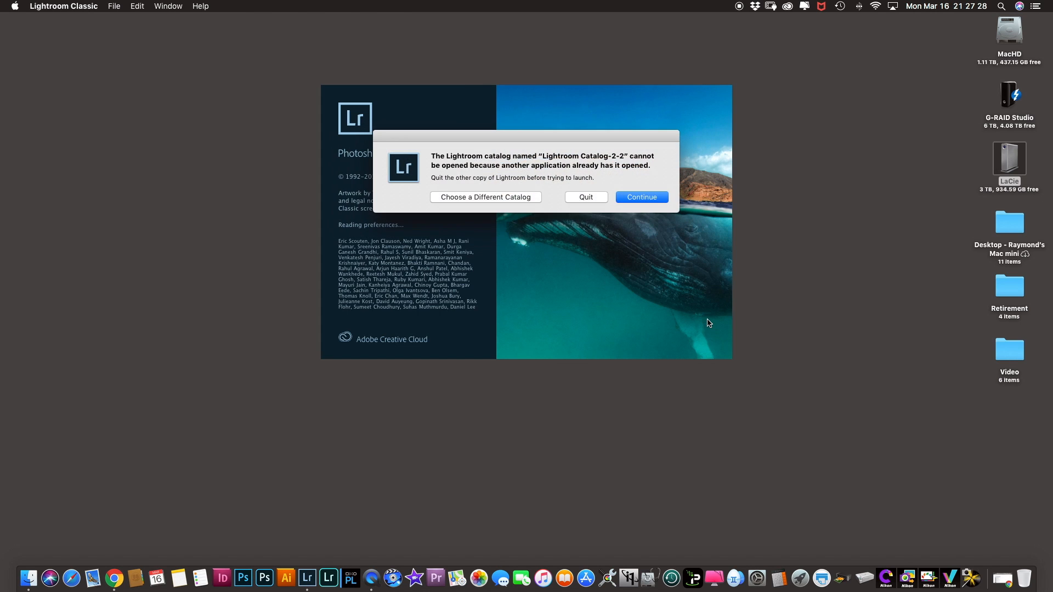
{"action": "mouse_move", "coordinate": [494, 214]}
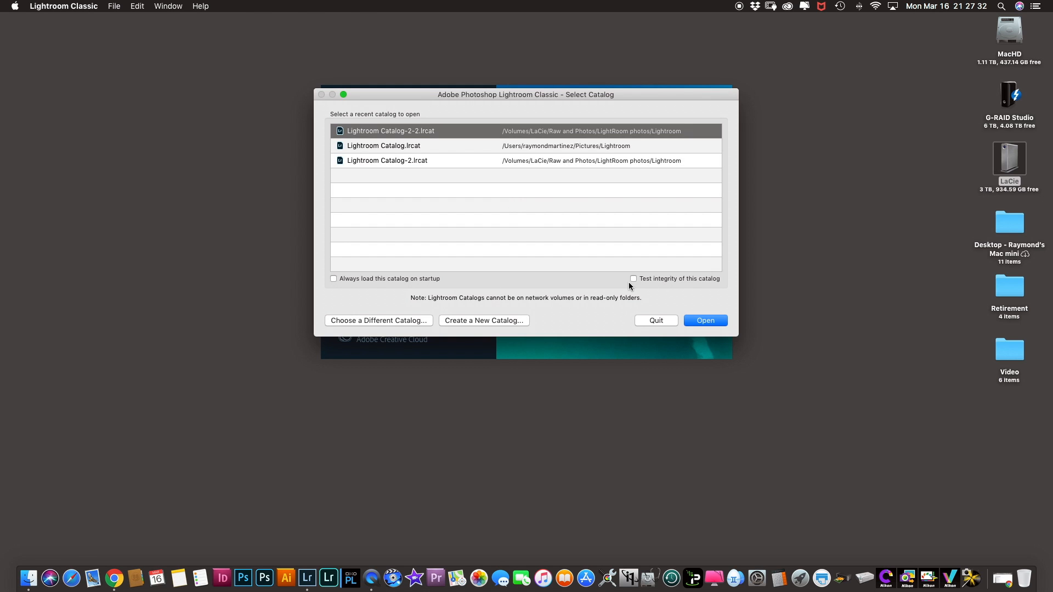
{"action": "left_click", "coordinate": [705, 320]}
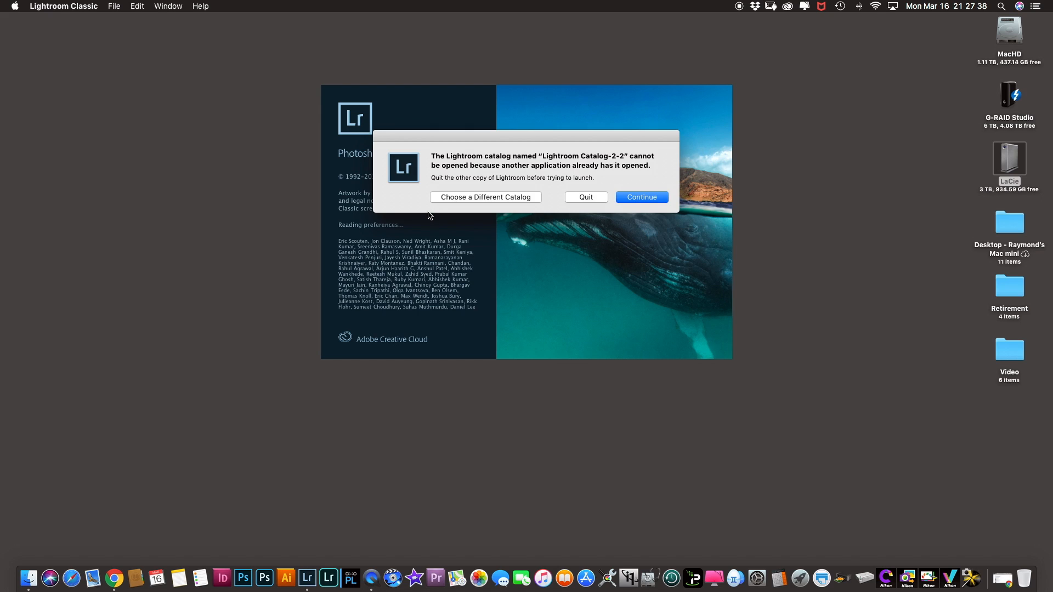
{"action": "mouse_move", "coordinate": [563, 197]}
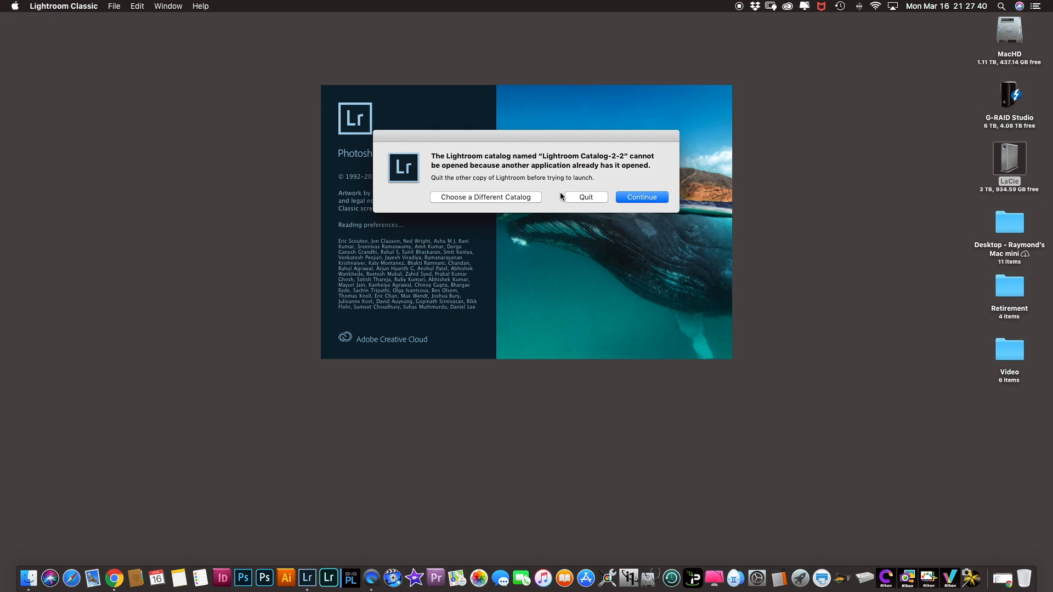
{"action": "left_click", "coordinate": [586, 198]}
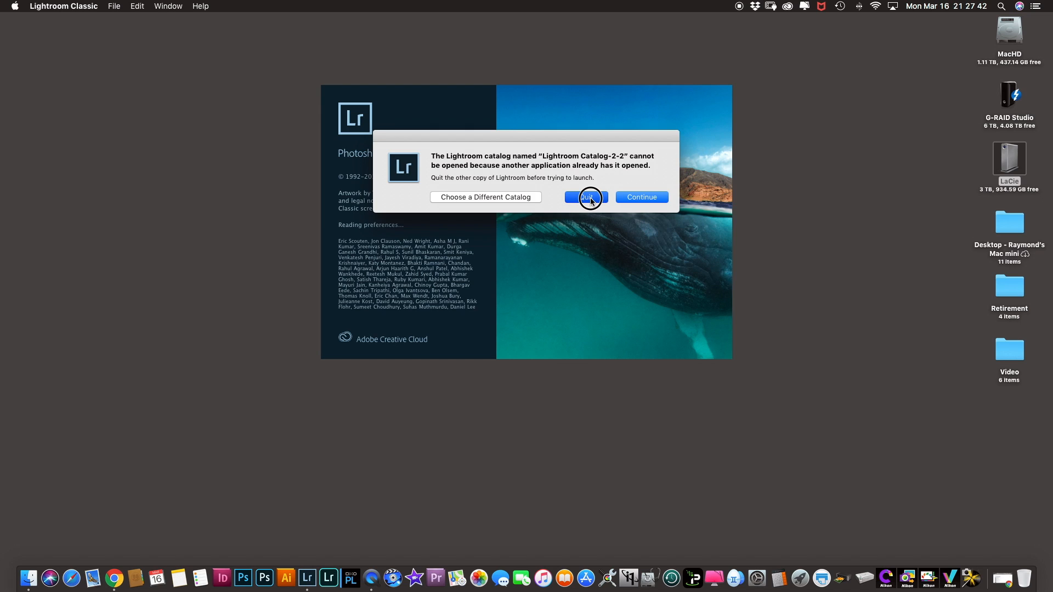
Relaunch Lightroom Classic so the Select Catalog dialog lists Lightroom Catalog-2-2.lrcat
{"action": "left_click", "coordinate": [587, 198]}
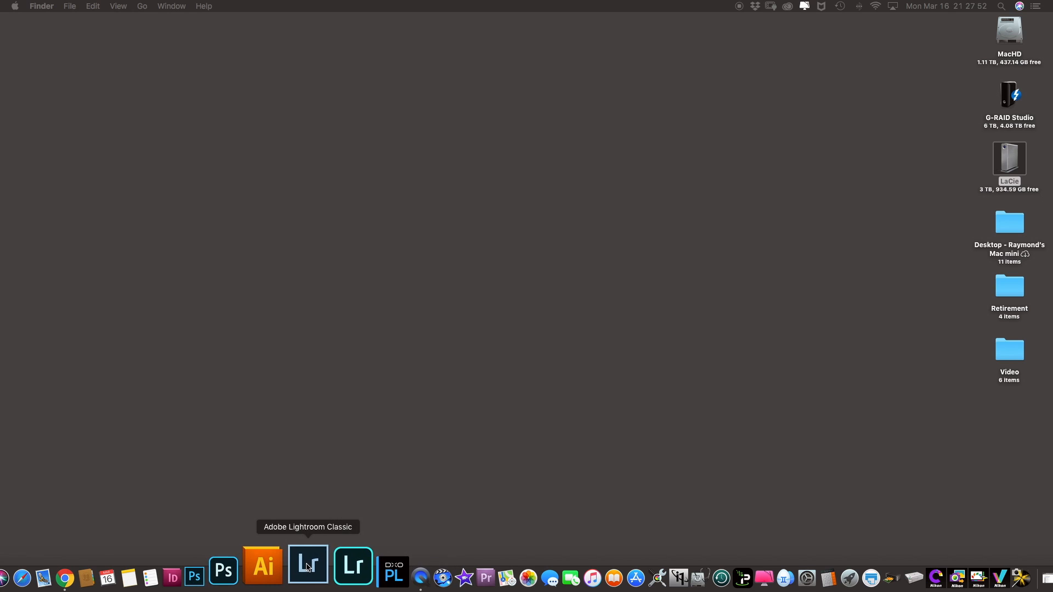
{"action": "left_click", "coordinate": [307, 565]}
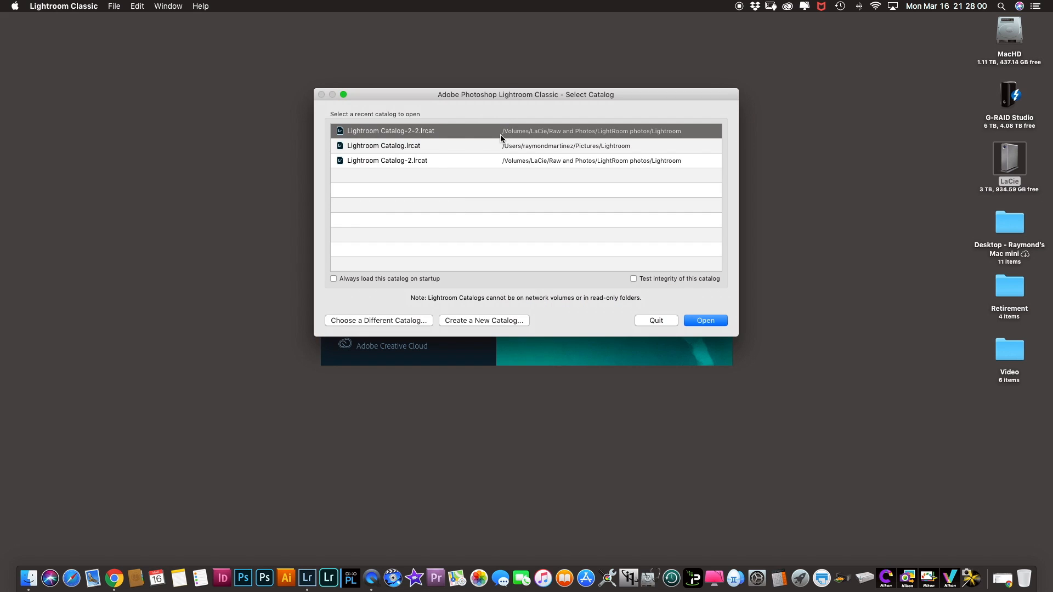
{"action": "mouse_move", "coordinate": [529, 141]}
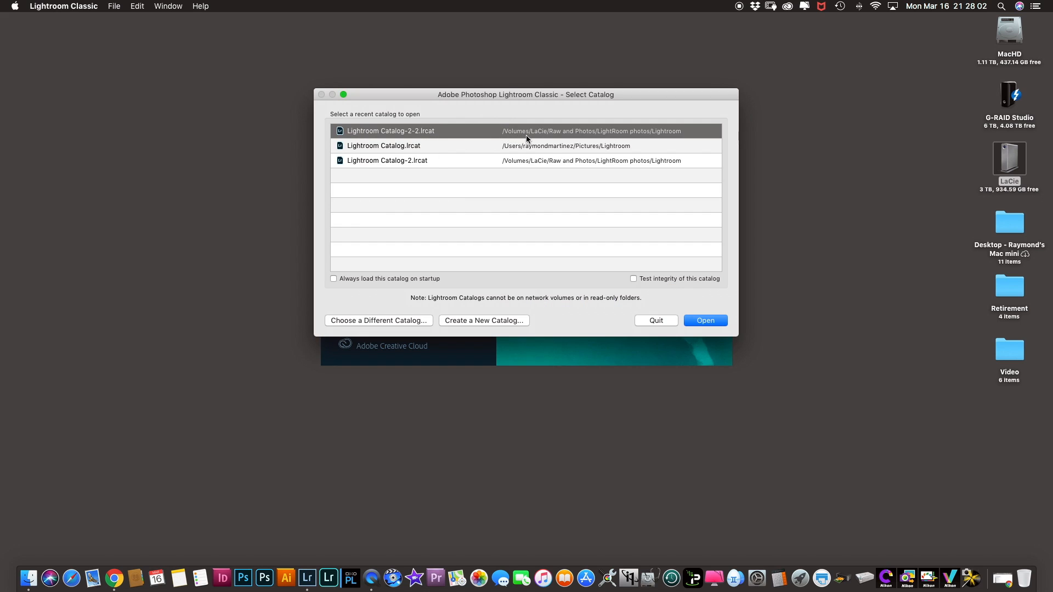
{"action": "mouse_move", "coordinate": [564, 136]}
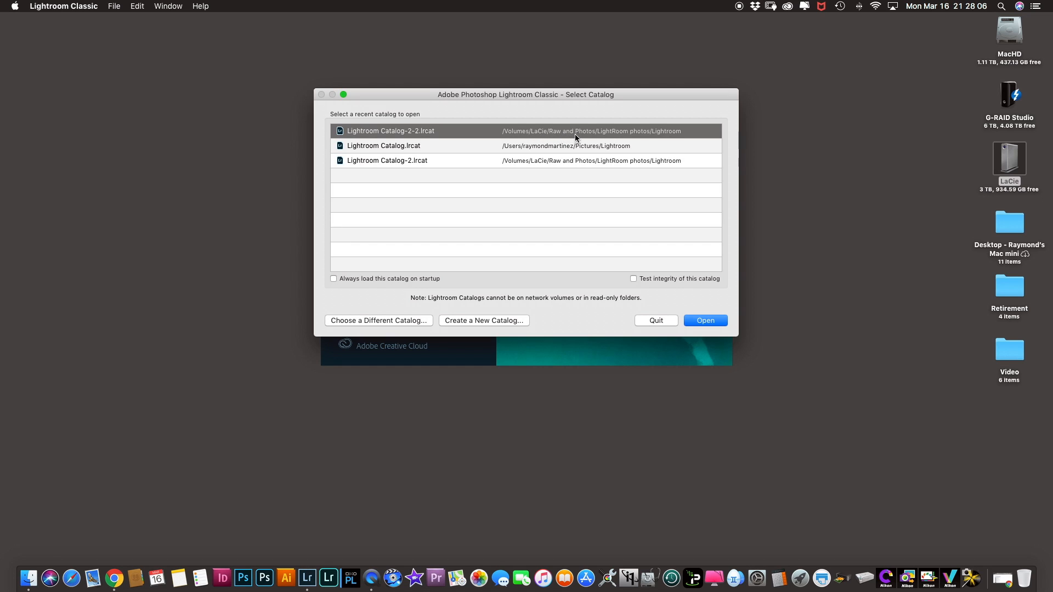
{"action": "mouse_move", "coordinate": [609, 130]}
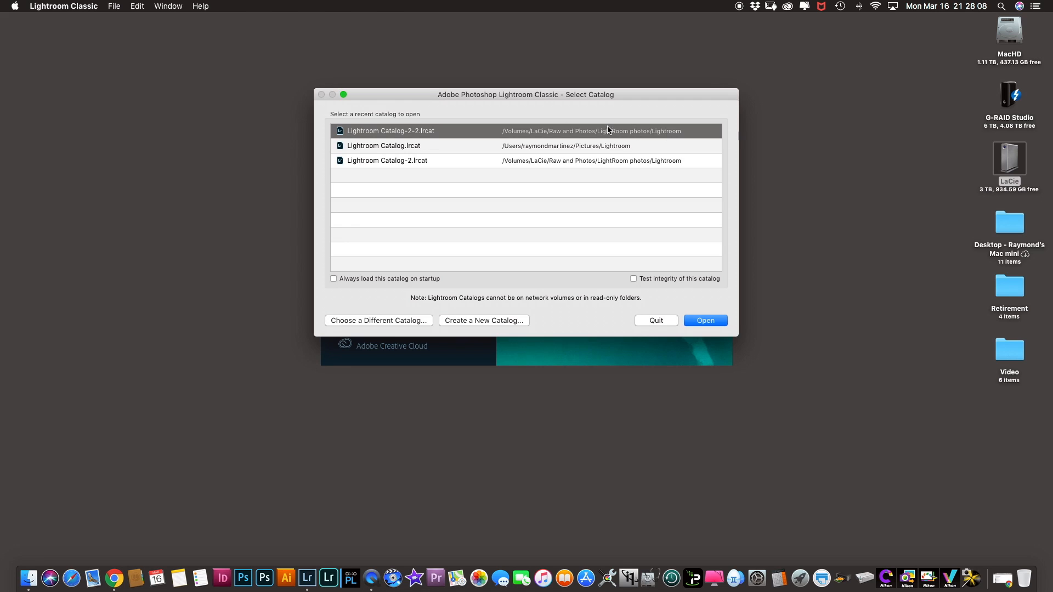
{"action": "mouse_move", "coordinate": [662, 318]}
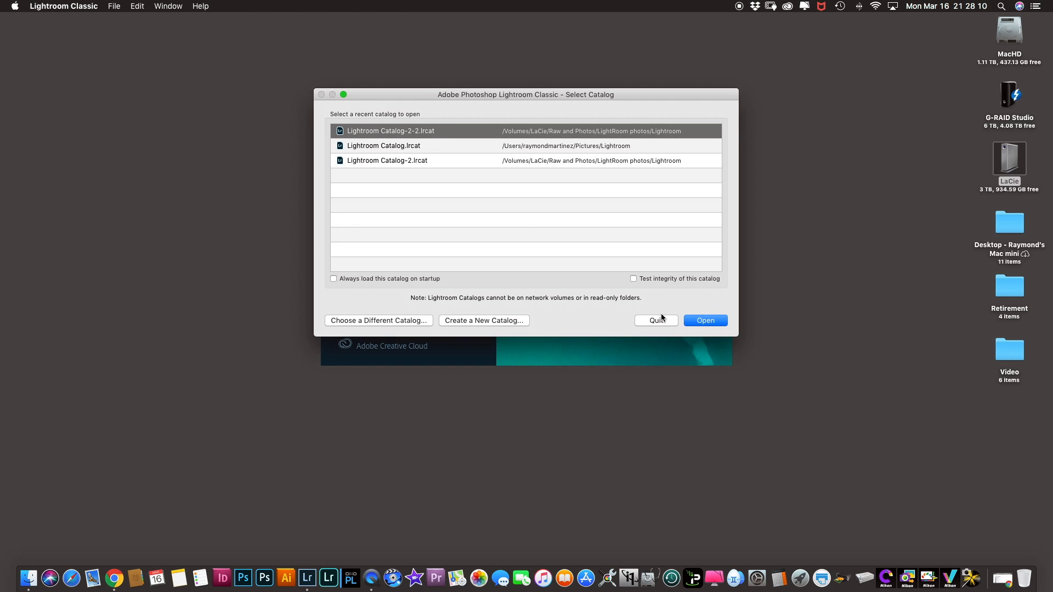
{"action": "mouse_move", "coordinate": [522, 98]}
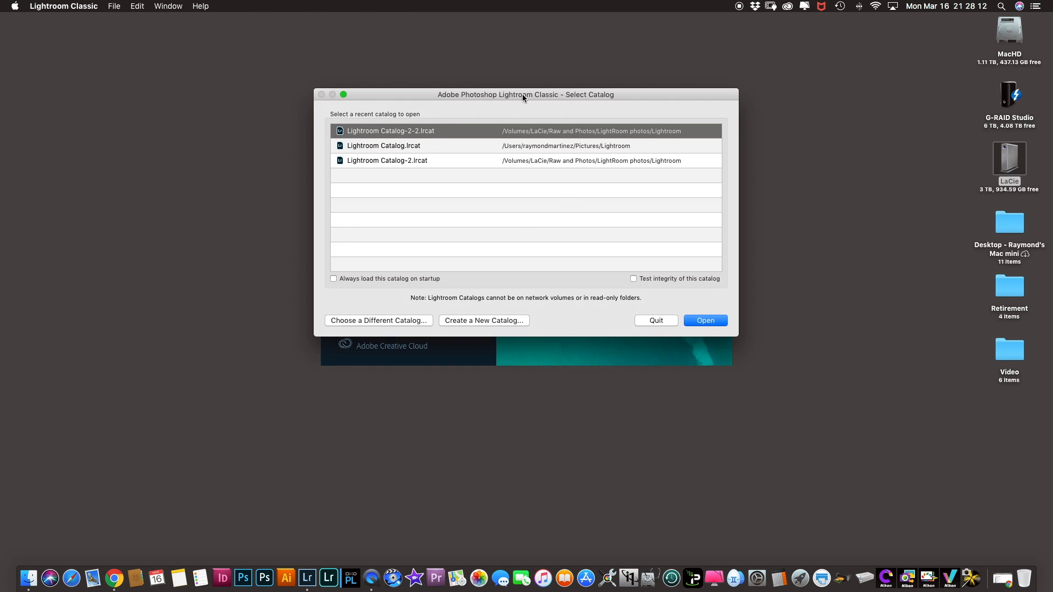
In Finder's Lightroom folder, select the Lightroom Catalog-2-2.lrcat.lock file
{"action": "left_click", "coordinate": [705, 320]}
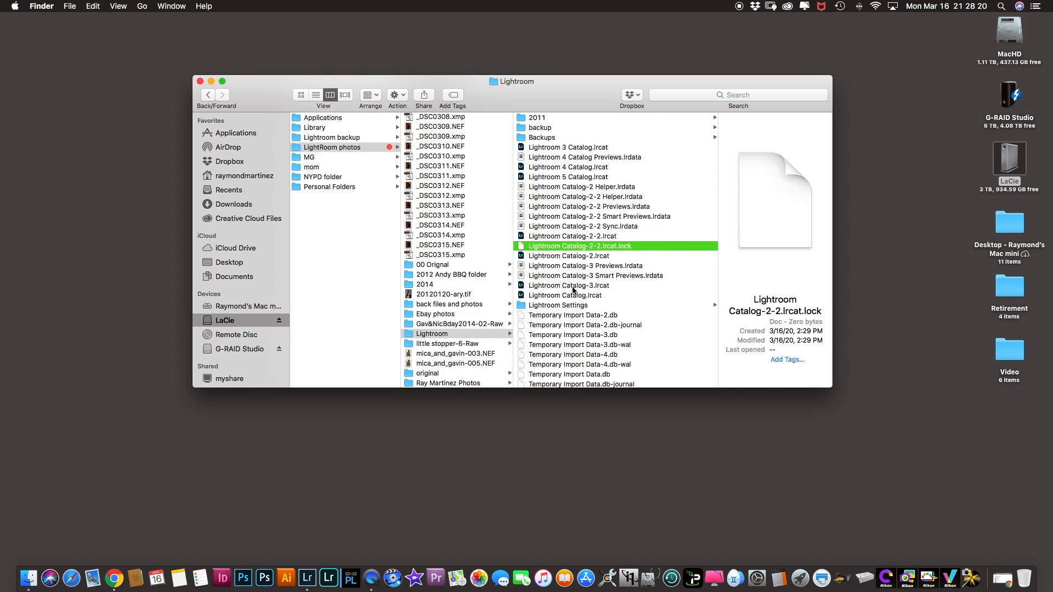
{"action": "mouse_move", "coordinate": [603, 244]}
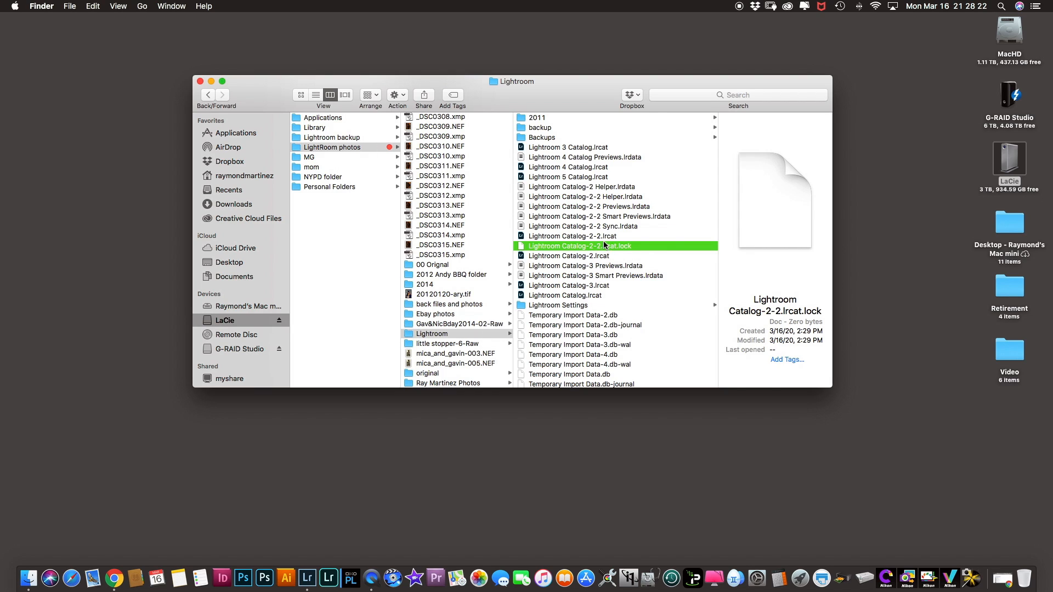
{"action": "left_click", "coordinate": [571, 236]}
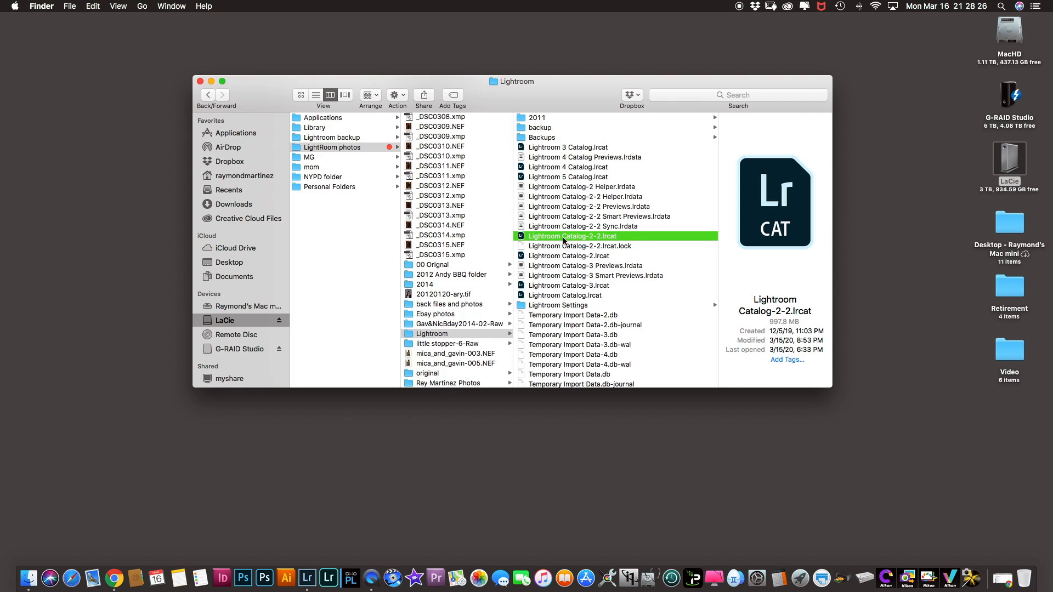
{"action": "mouse_move", "coordinate": [546, 254]}
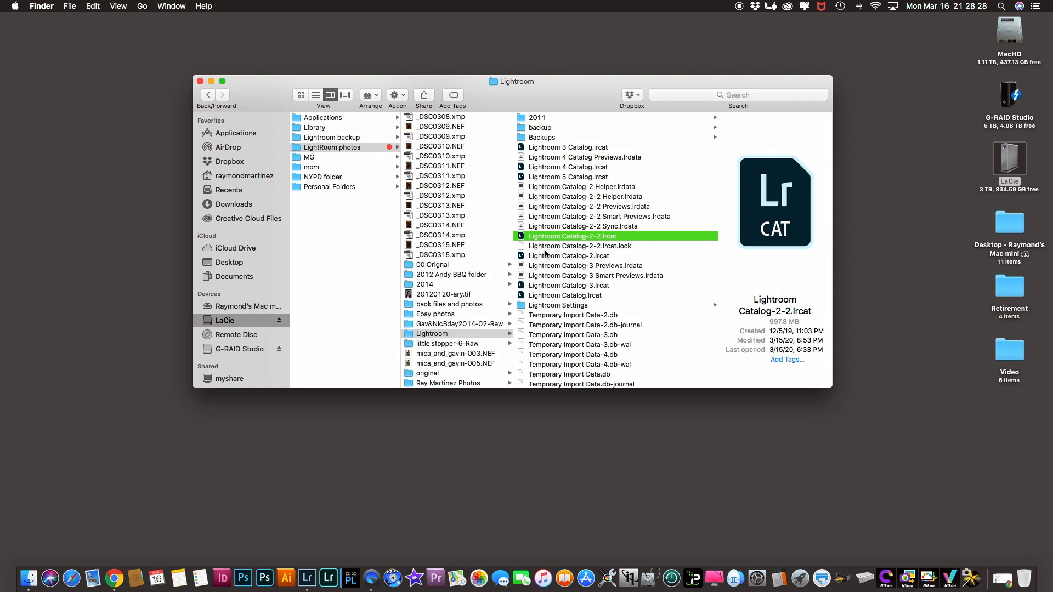
{"action": "mouse_move", "coordinate": [586, 248]}
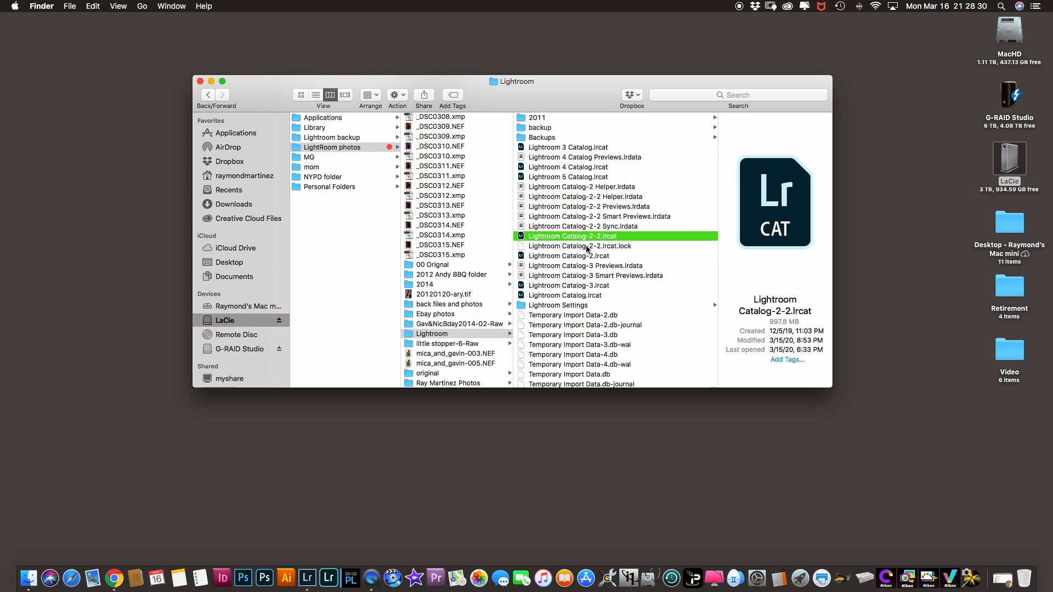
{"action": "left_click", "coordinate": [601, 246]}
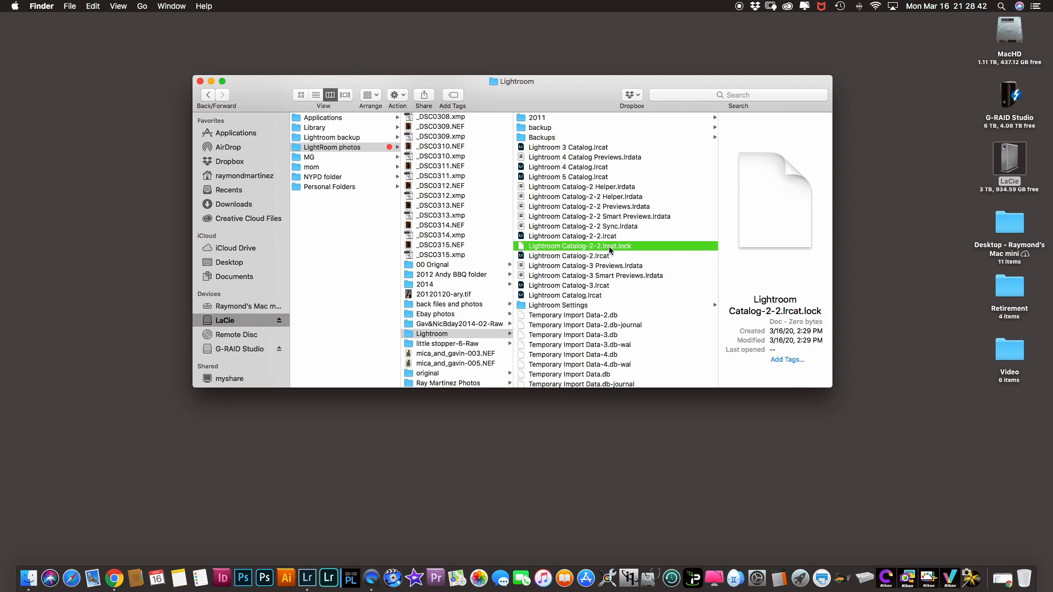
{"action": "mouse_move", "coordinate": [628, 285]}
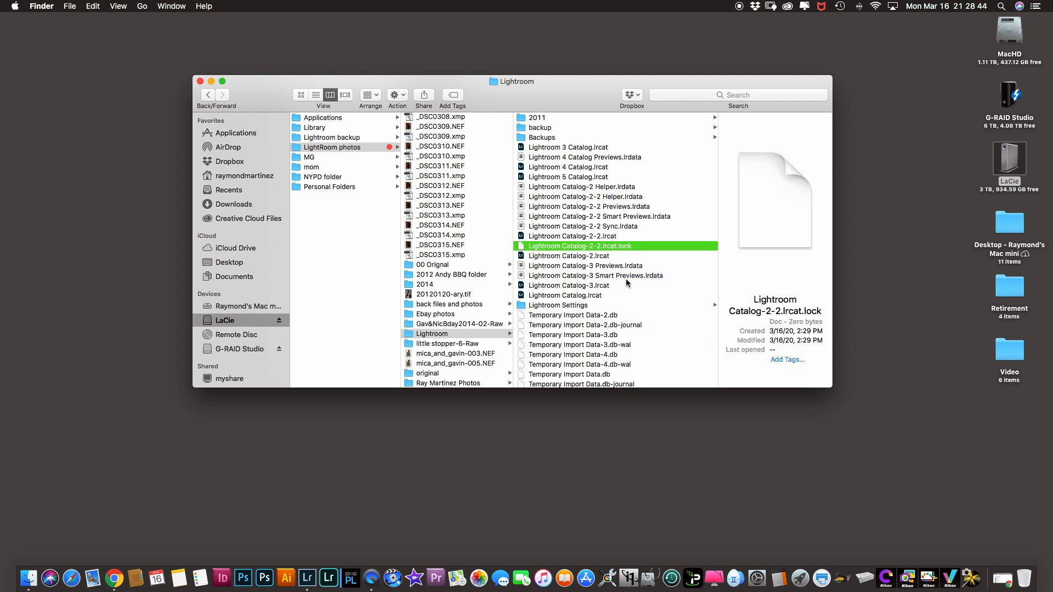
Move the lock file to the Trash and close the Lightroom folder window
{"action": "left_click", "coordinate": [568, 246]}
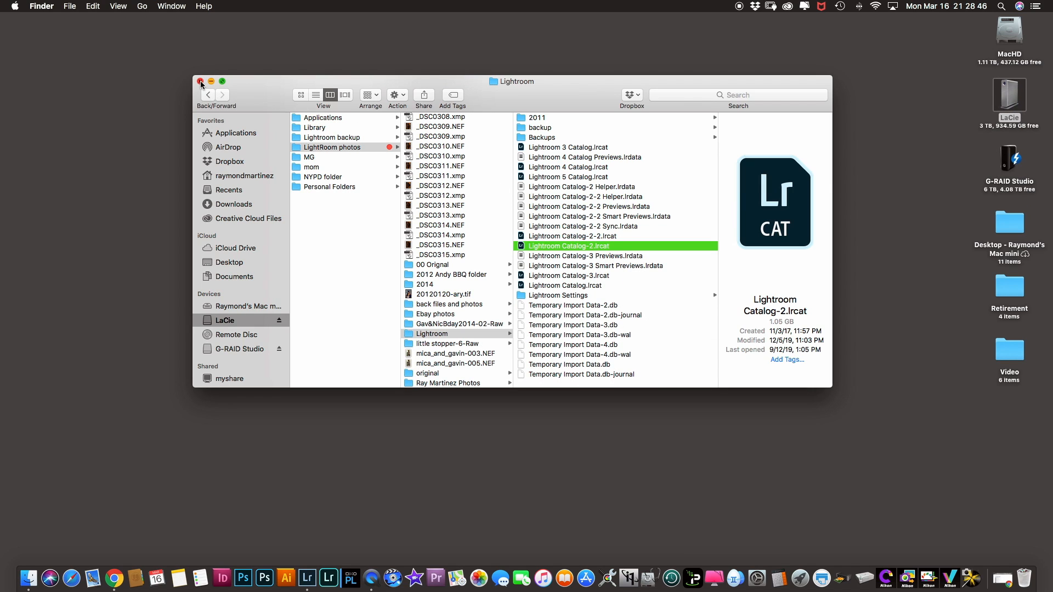
{"action": "left_click", "coordinate": [200, 81]}
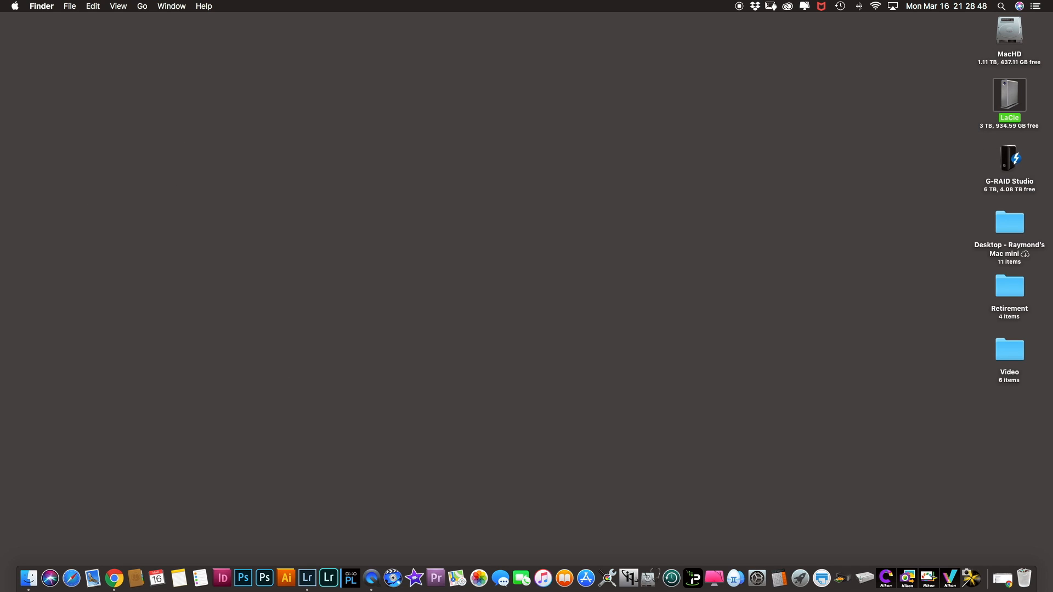
Relaunch Lightroom Classic so Catalog-2-2 begins its integrity check
{"action": "left_click", "coordinate": [330, 576]}
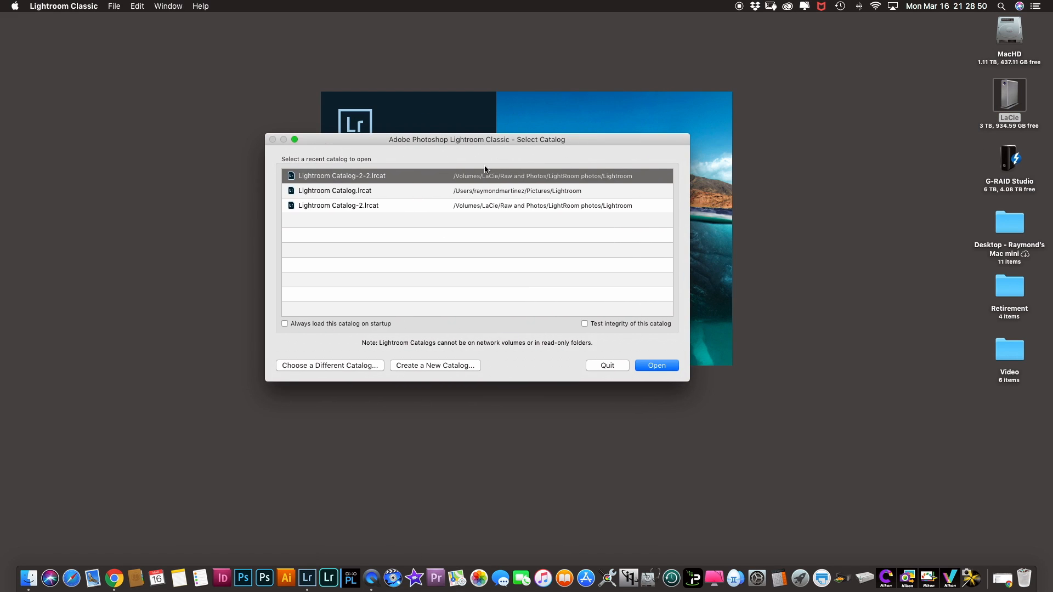
{"action": "mouse_move", "coordinate": [622, 361]}
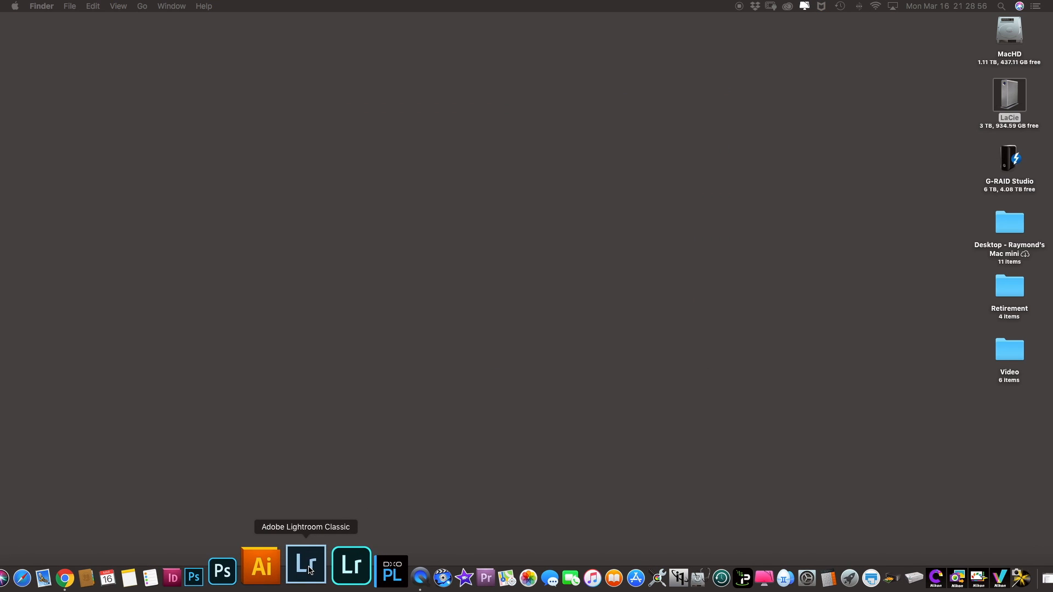
{"action": "left_click", "coordinate": [305, 566]}
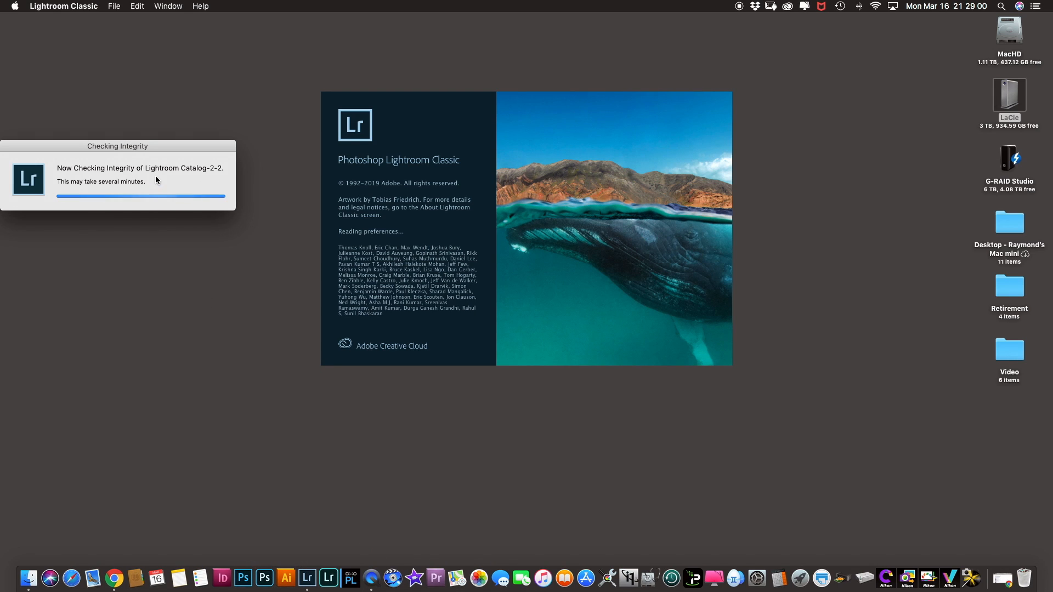
{"action": "mouse_move", "coordinate": [177, 212]}
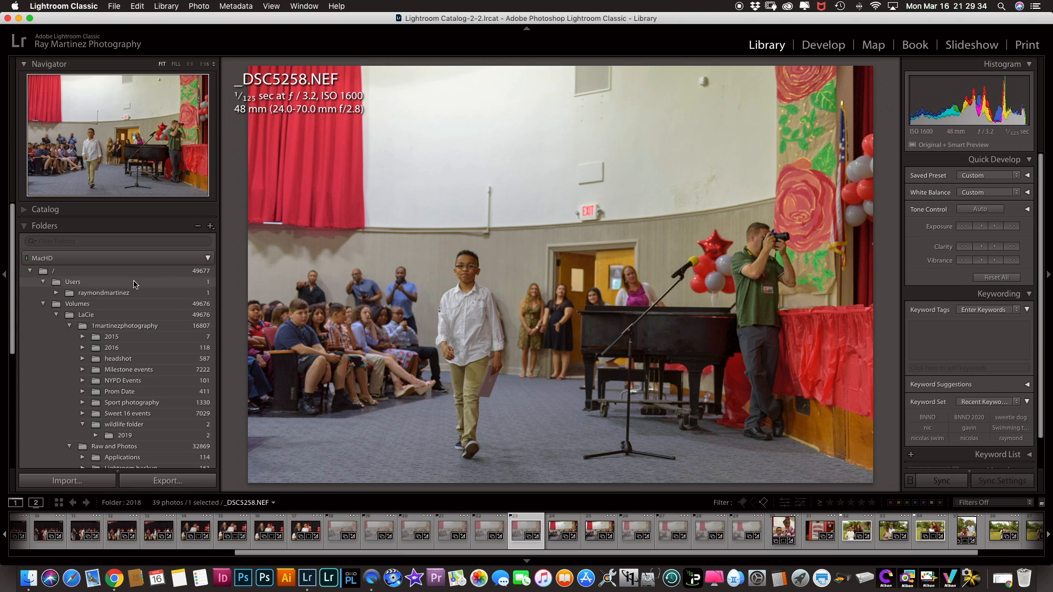
{"action": "mouse_move", "coordinate": [141, 311]}
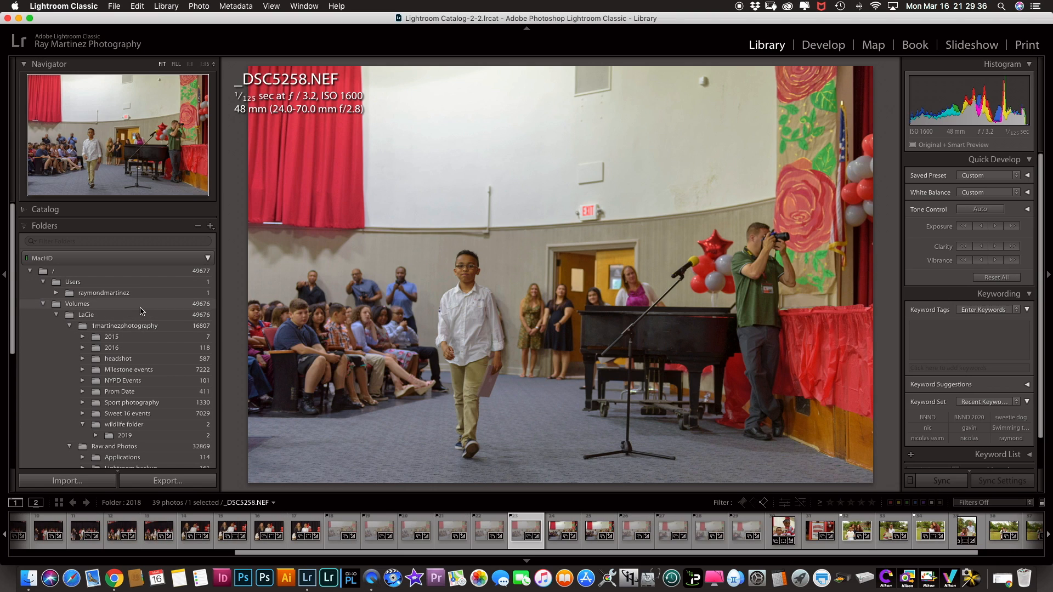
Browse the photography folder, LaCie drive, Volumes, and the user's home folder with its single photo
{"action": "left_click", "coordinate": [125, 326]}
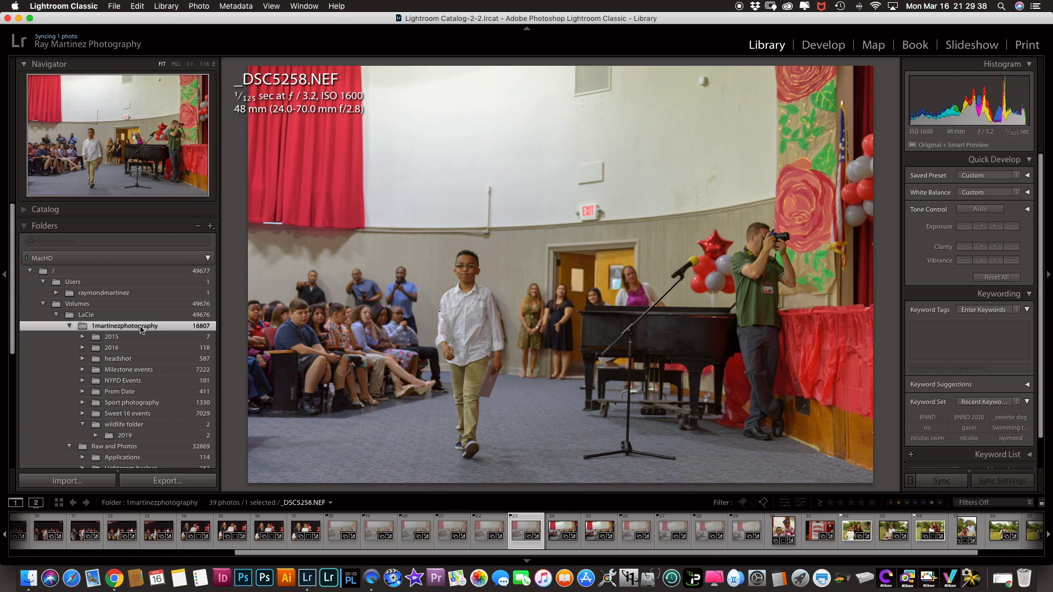
{"action": "left_click", "coordinate": [125, 325]}
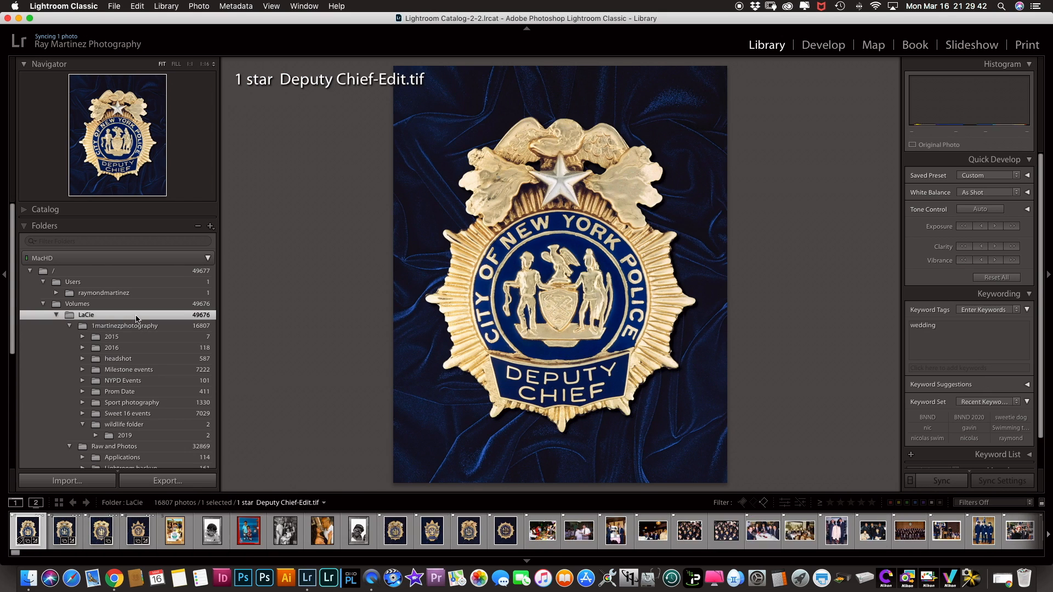
{"action": "left_click", "coordinate": [77, 304]}
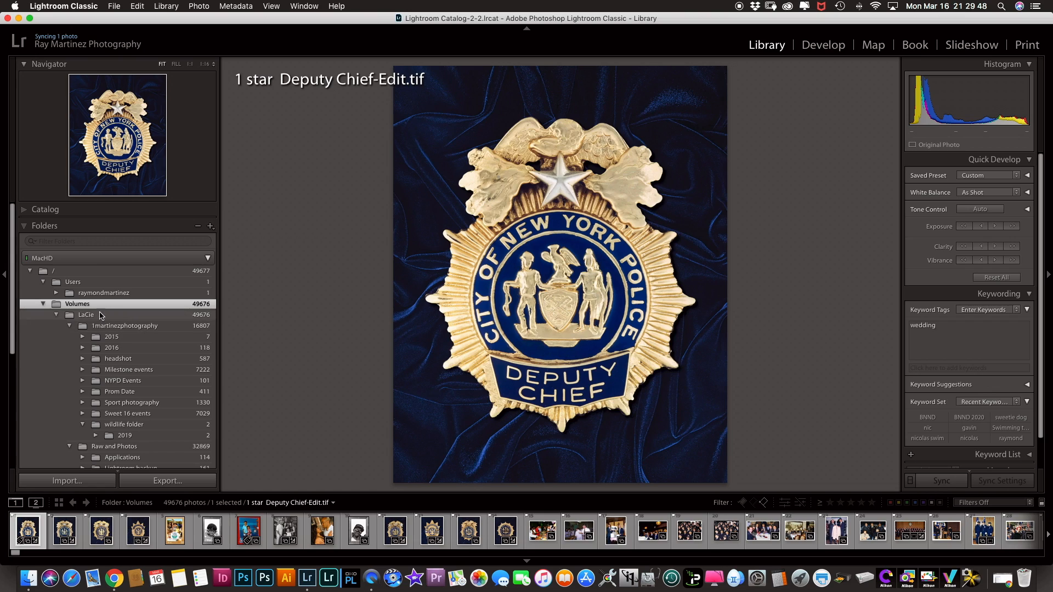
{"action": "left_click", "coordinate": [103, 293]}
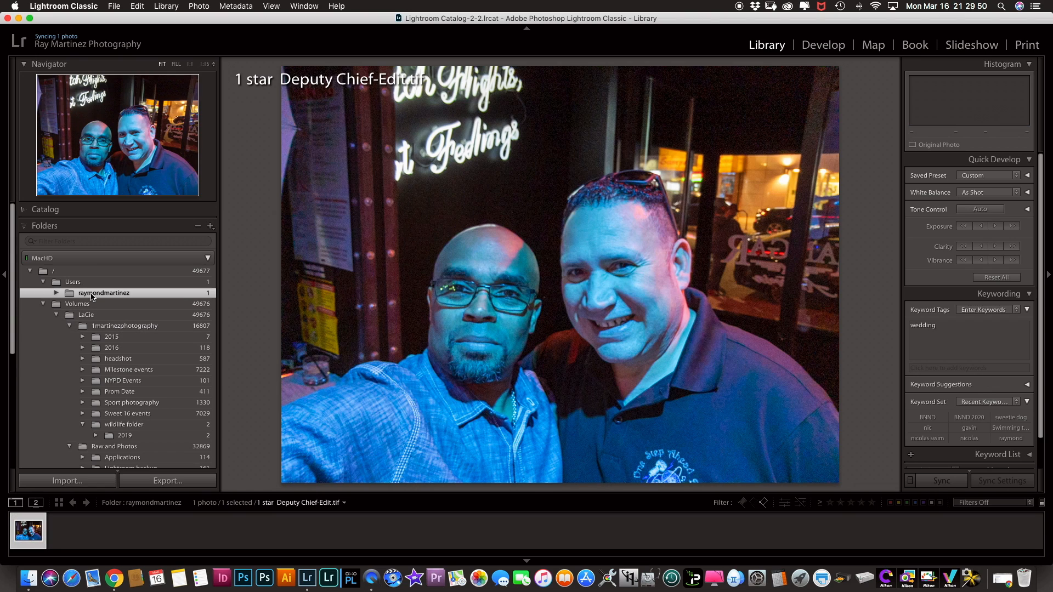